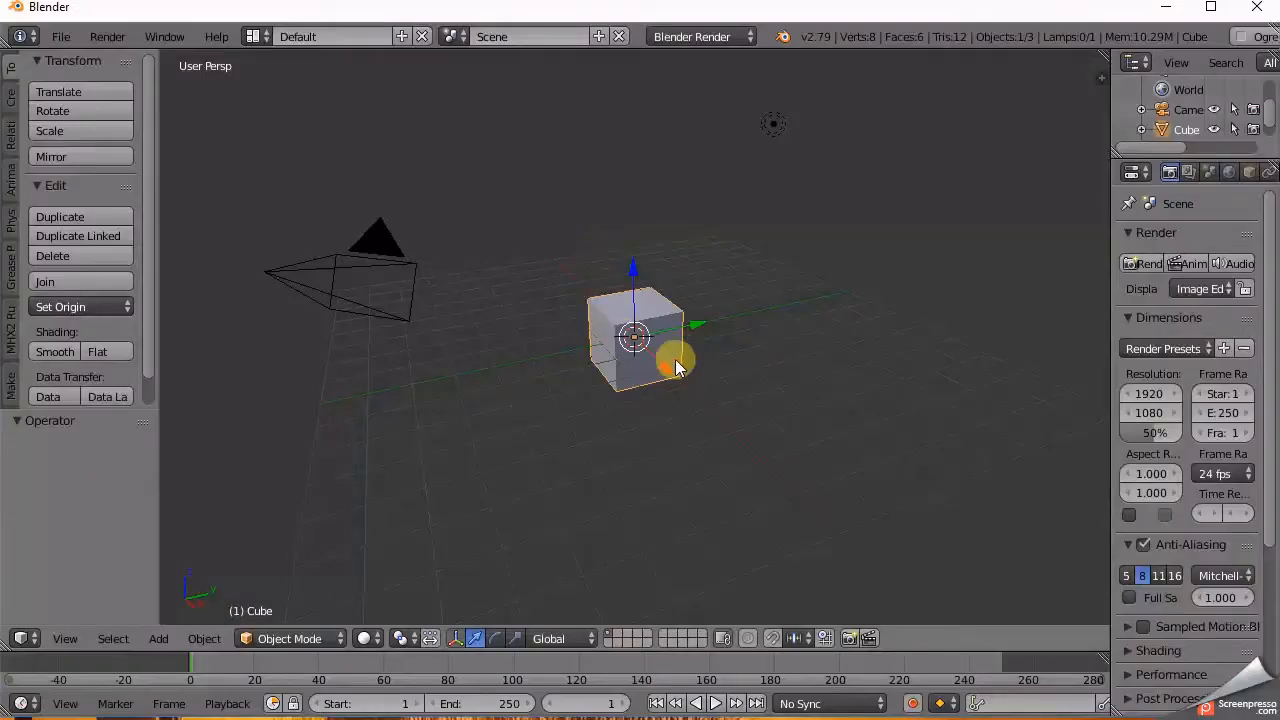
Step: Delete the default cube and bring up the FBX (.fbx) import browser
{"action": "left_click_drag", "start_coordinate": [675, 365], "coordinate": [630, 255]}
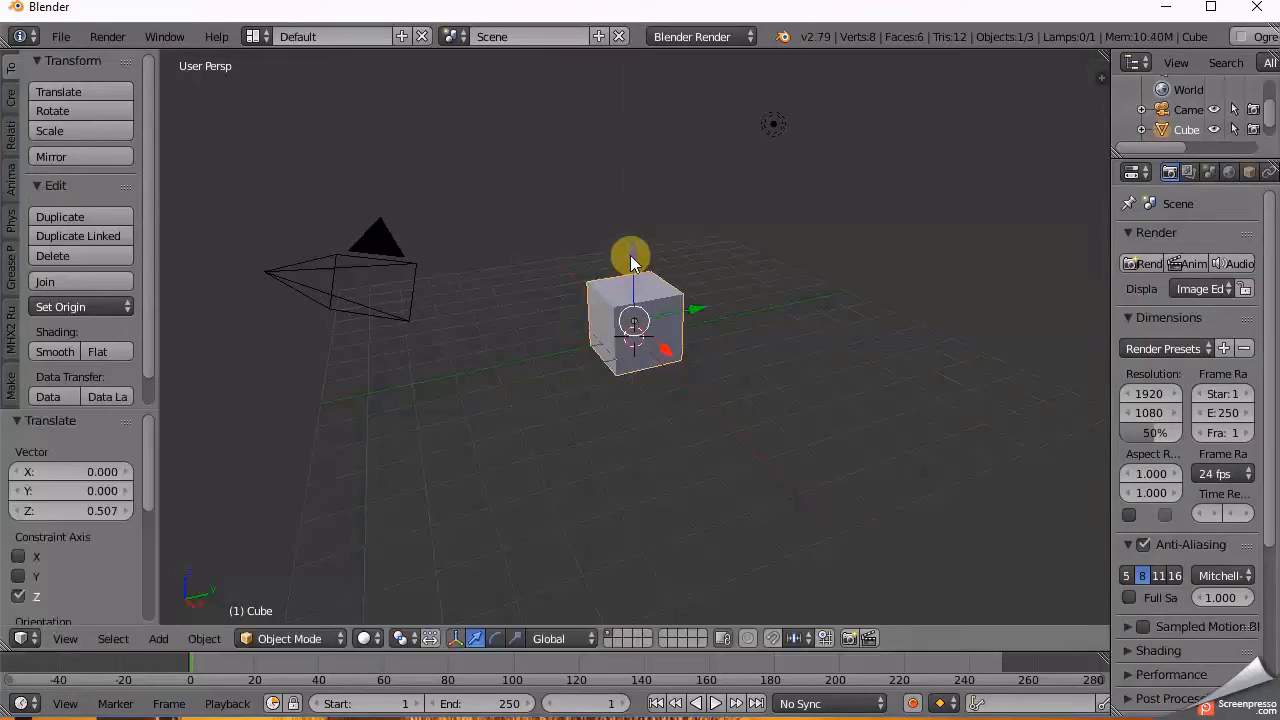
{"action": "left_click", "coordinate": [52, 255]}
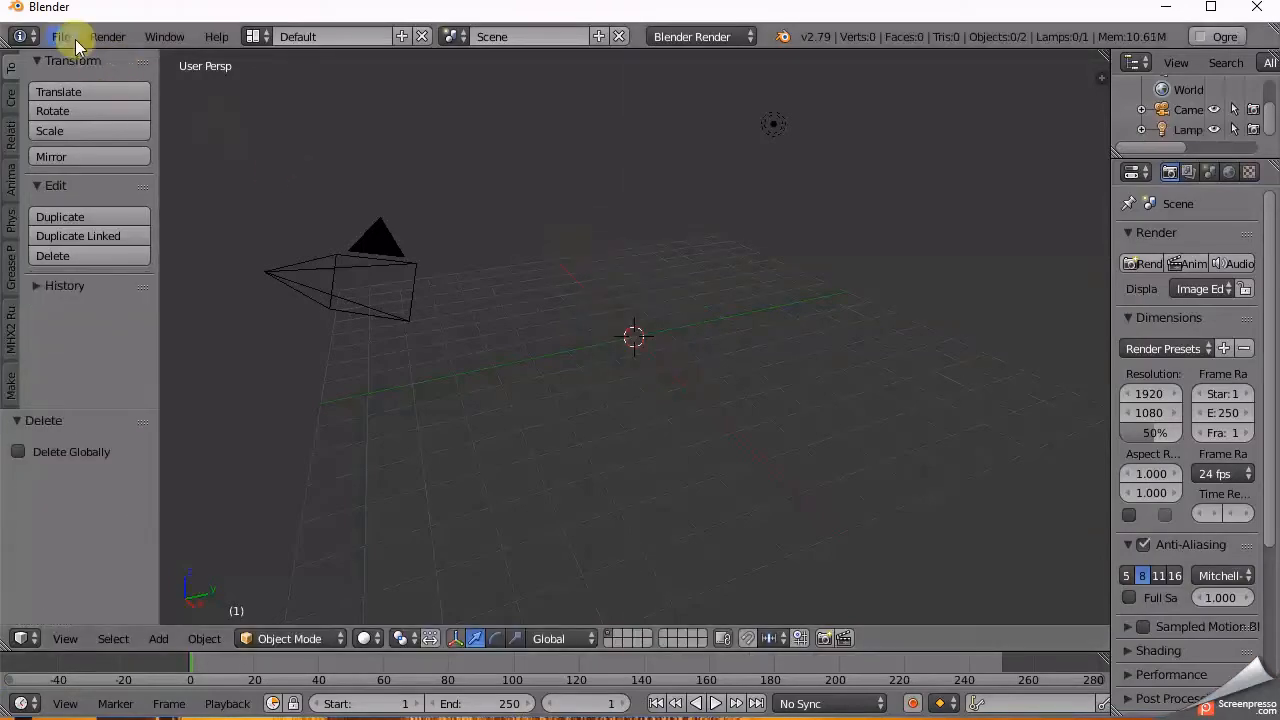
{"action": "left_click", "coordinate": [61, 36]}
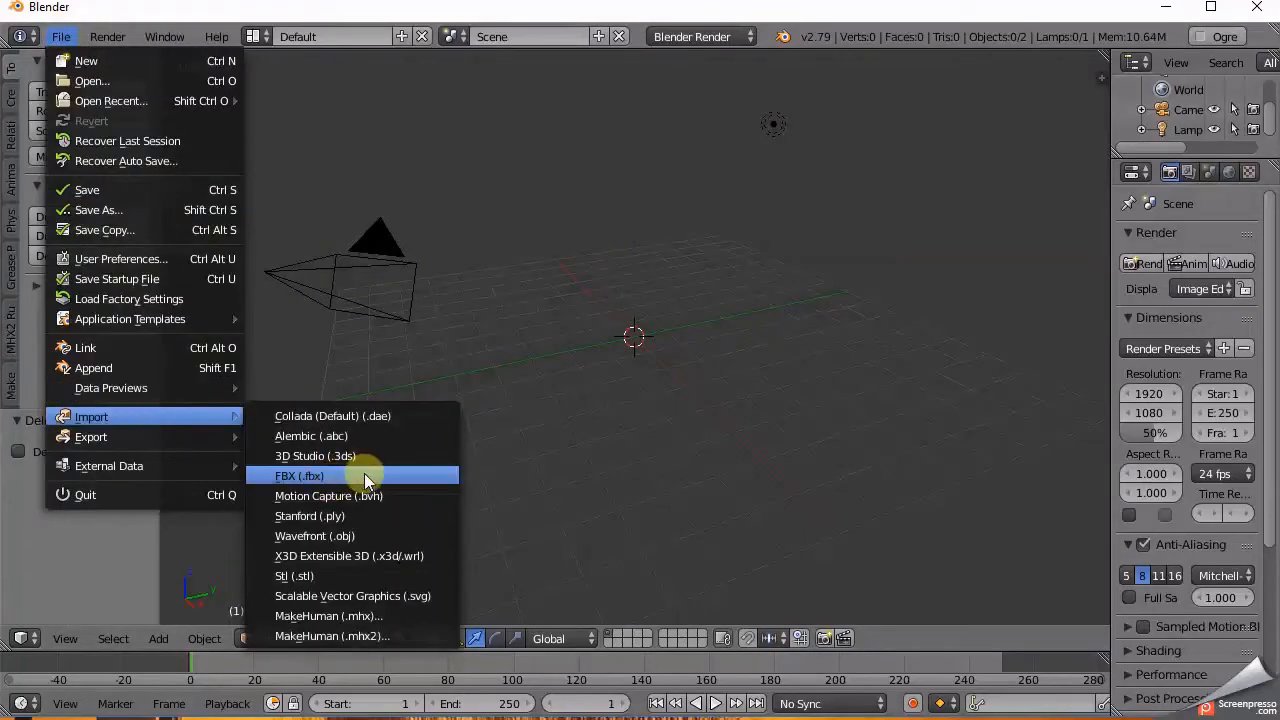
{"action": "left_click", "coordinate": [299, 475]}
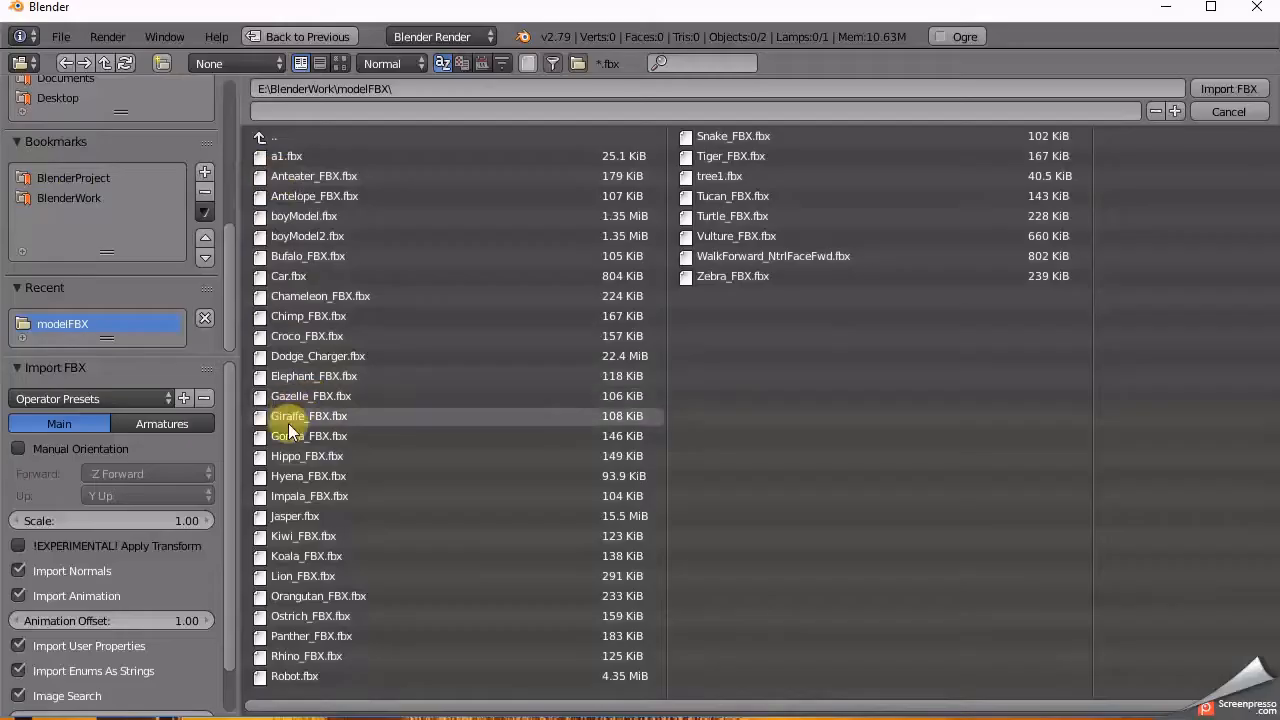
Step: Import Gazelle_FBX.fbx, scale the gazelle up and frame it in camera view
{"action": "left_click", "coordinate": [1229, 88]}
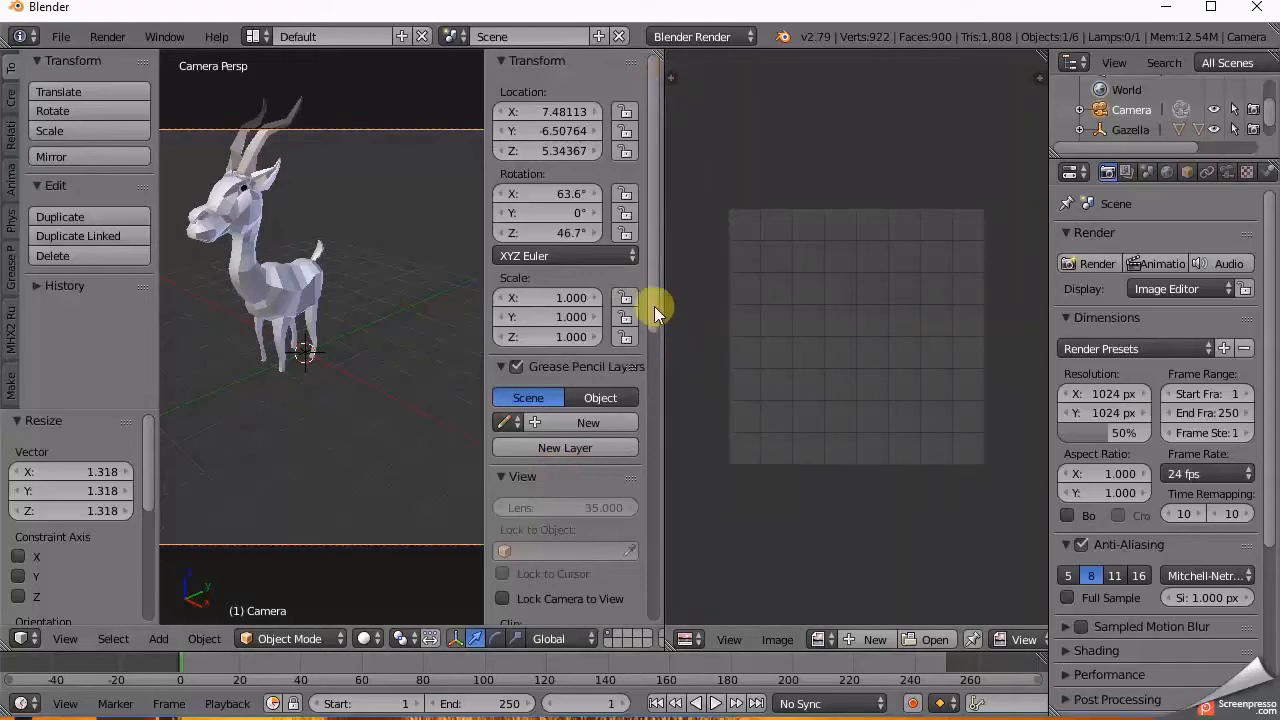
{"action": "scroll", "scroll_direction": "down", "scroll_amount": 3}
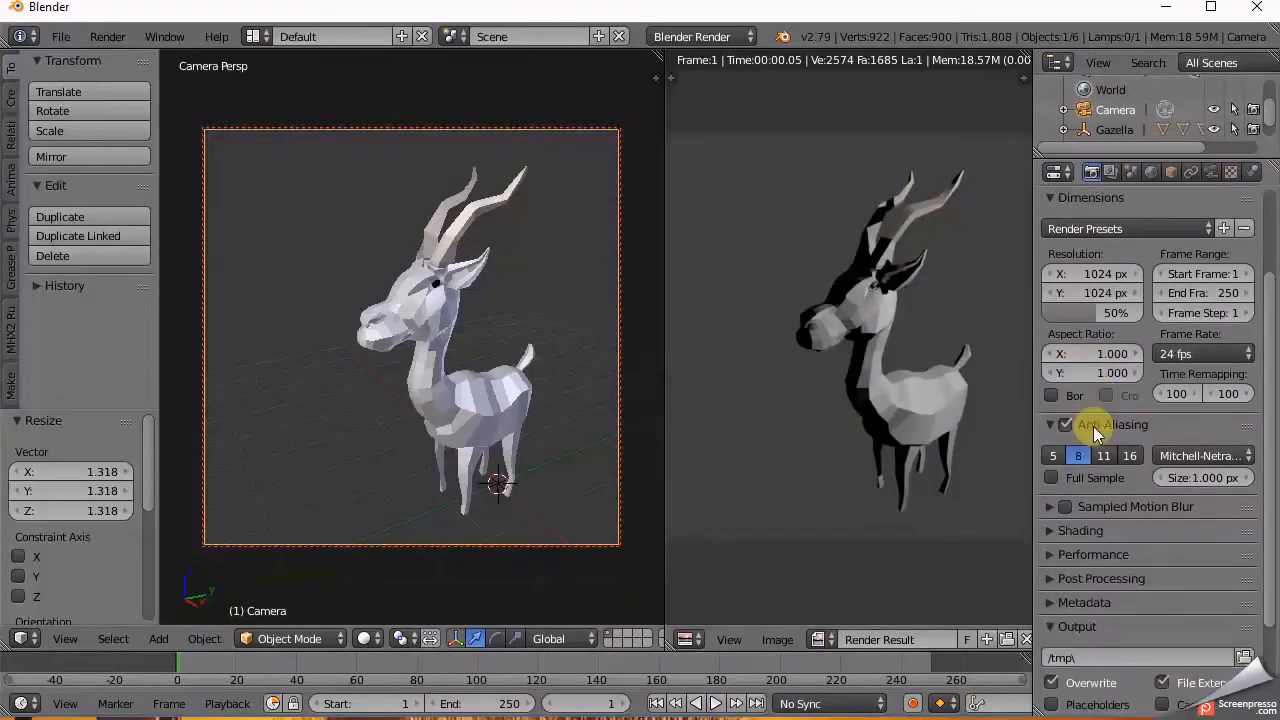
Step: Render the gazelle and set the World ambient colour value to black
{"action": "scroll", "scroll_direction": "down", "scroll_amount": 3}
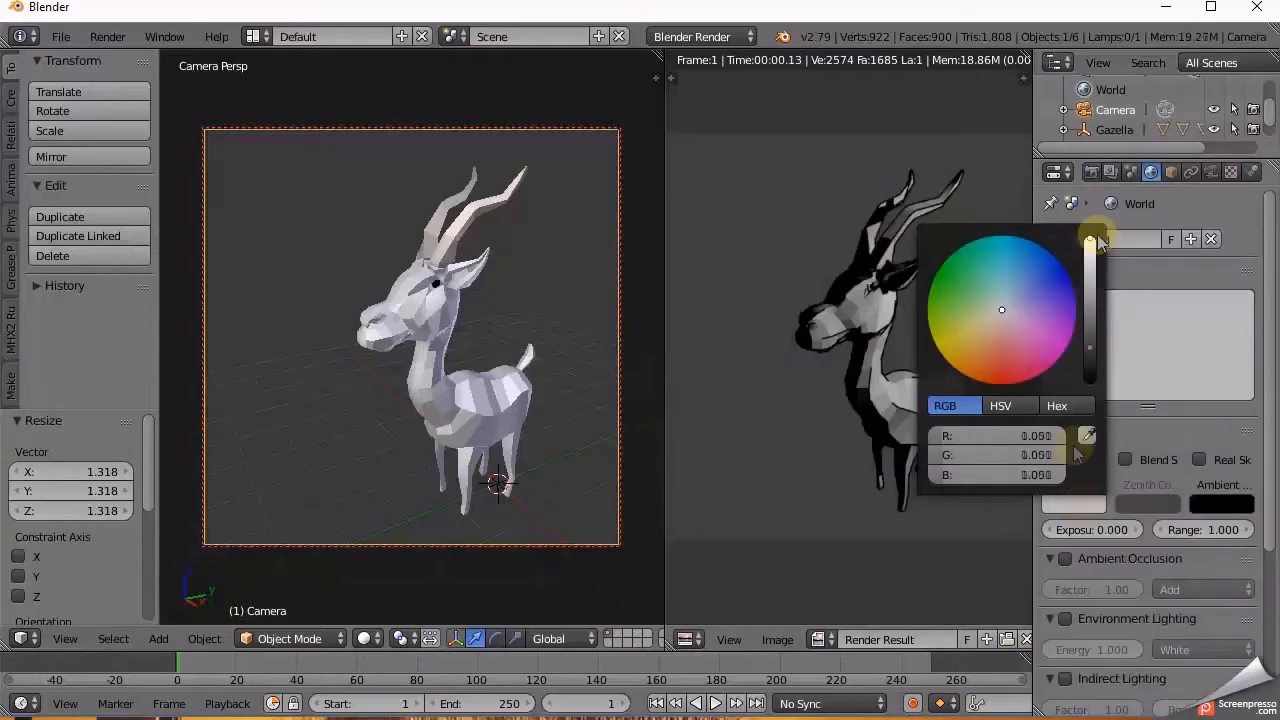
{"action": "left_click_drag", "start_coordinate": [1089, 360], "coordinate": [1089, 245]}
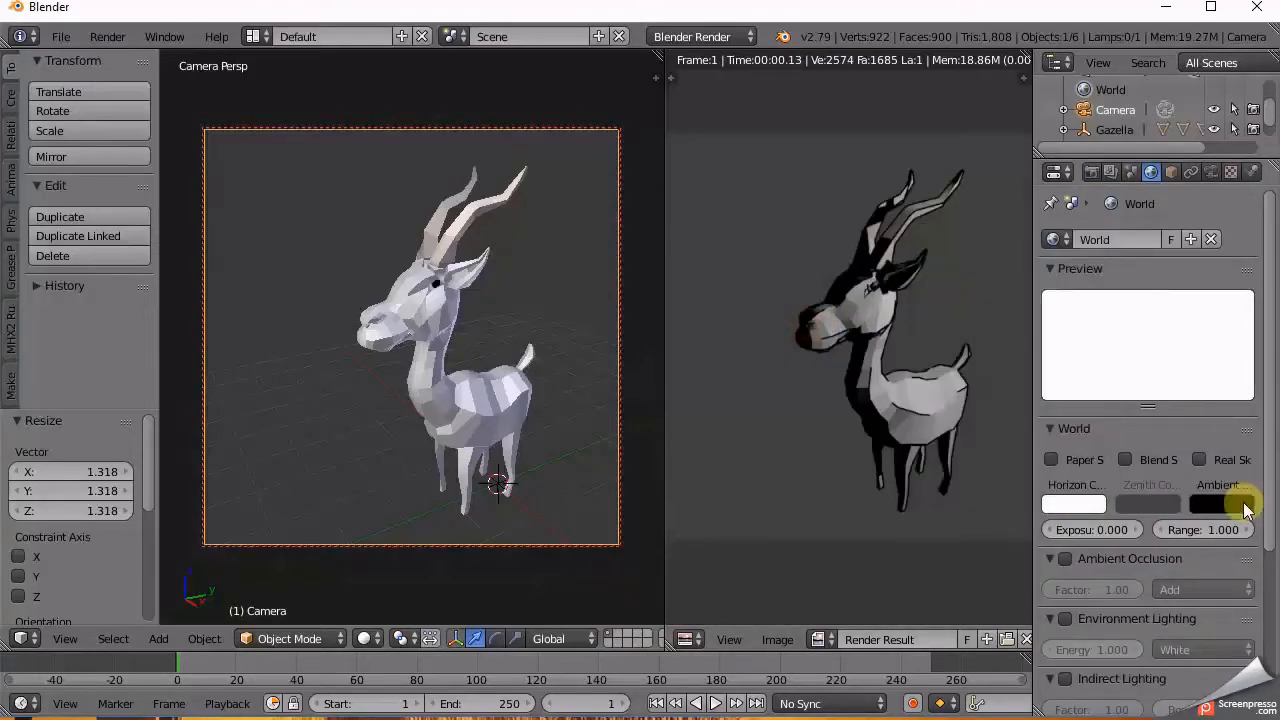
{"action": "left_click", "coordinate": [1222, 504]}
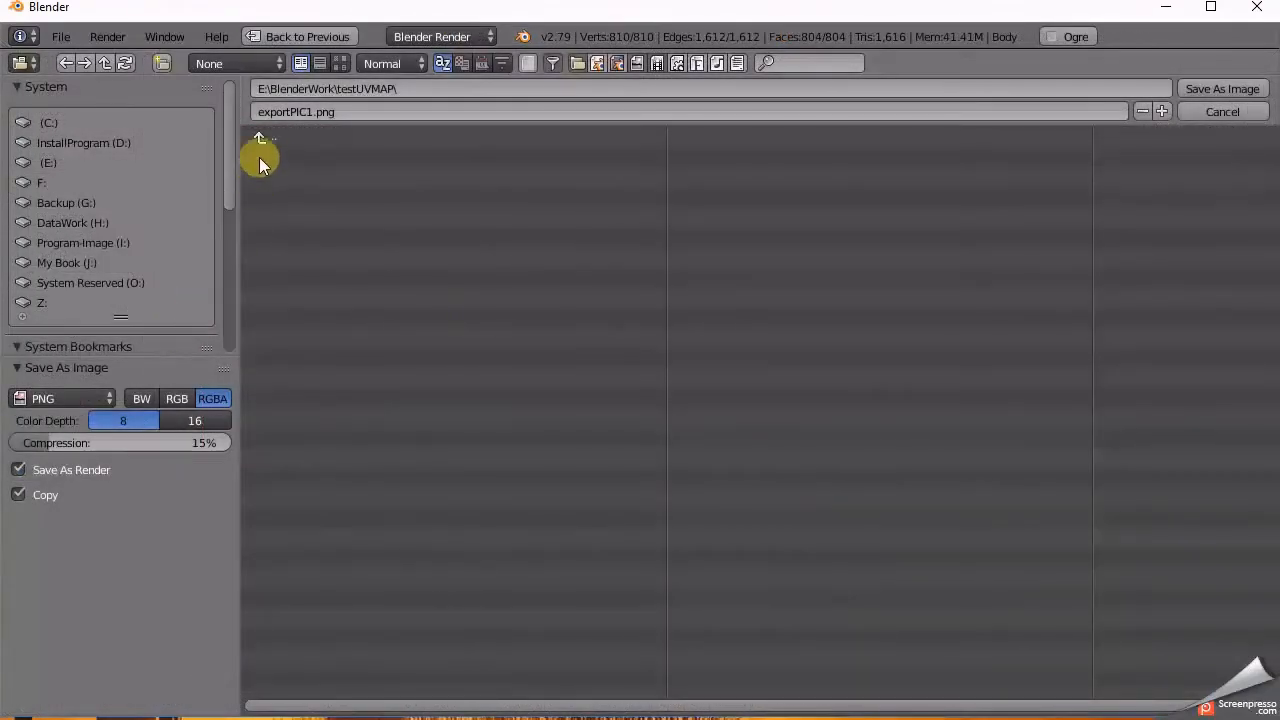
{"action": "mouse_move", "coordinate": [328, 111]}
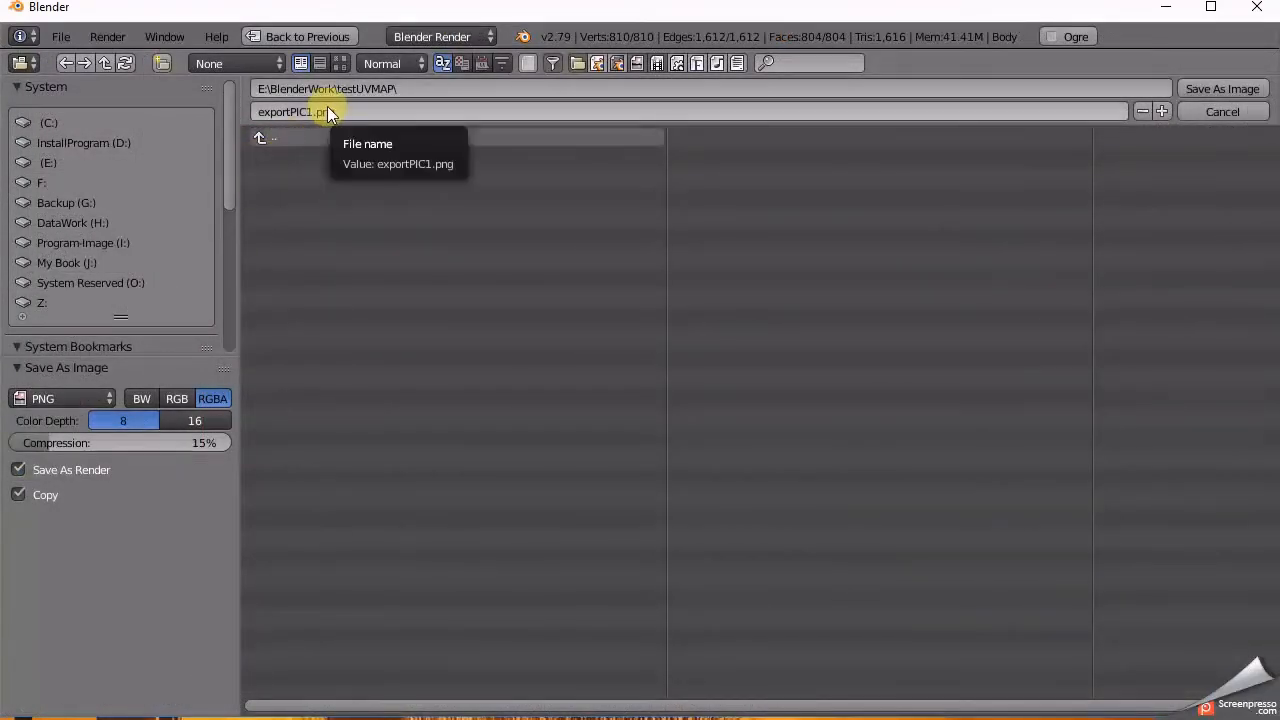
Step: Save the render as exportPIC1.png, PNG RGBA, in BlenderWork's testUVMAP folder
{"action": "scroll", "scroll_direction": "down", "scroll_amount": 3}
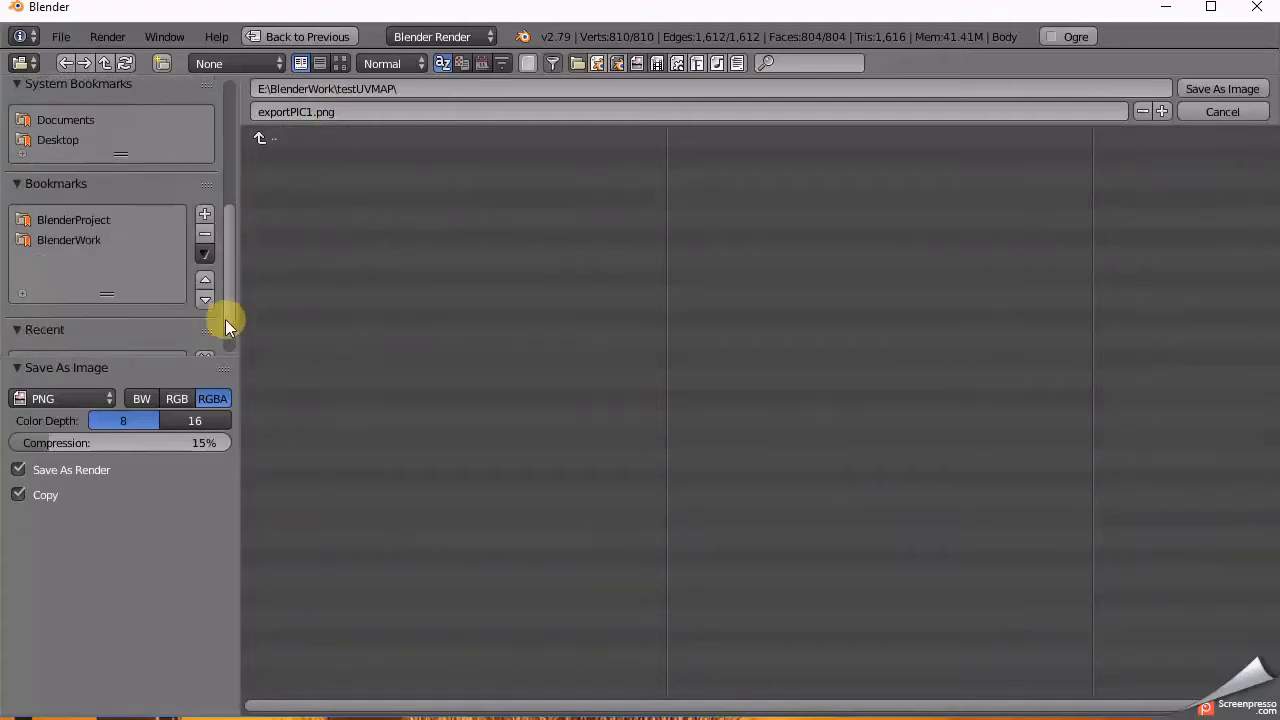
{"action": "left_click", "coordinate": [69, 239]}
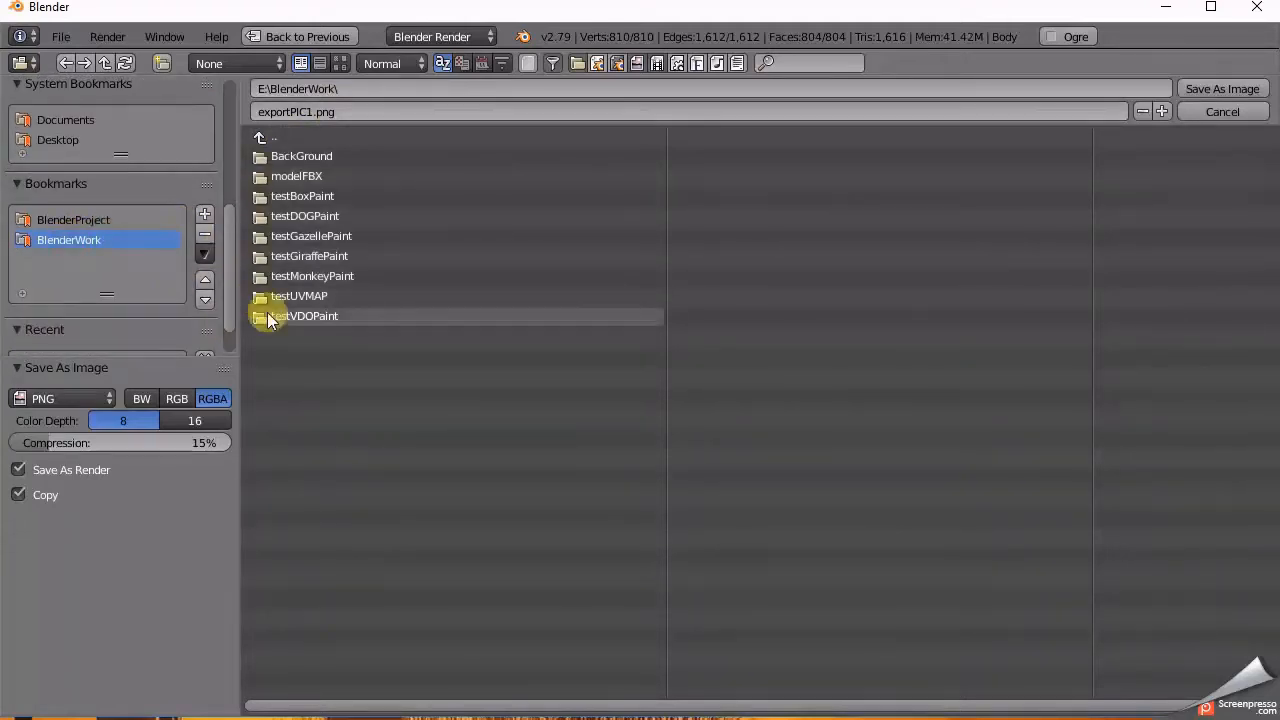
{"action": "double_click", "coordinate": [299, 296]}
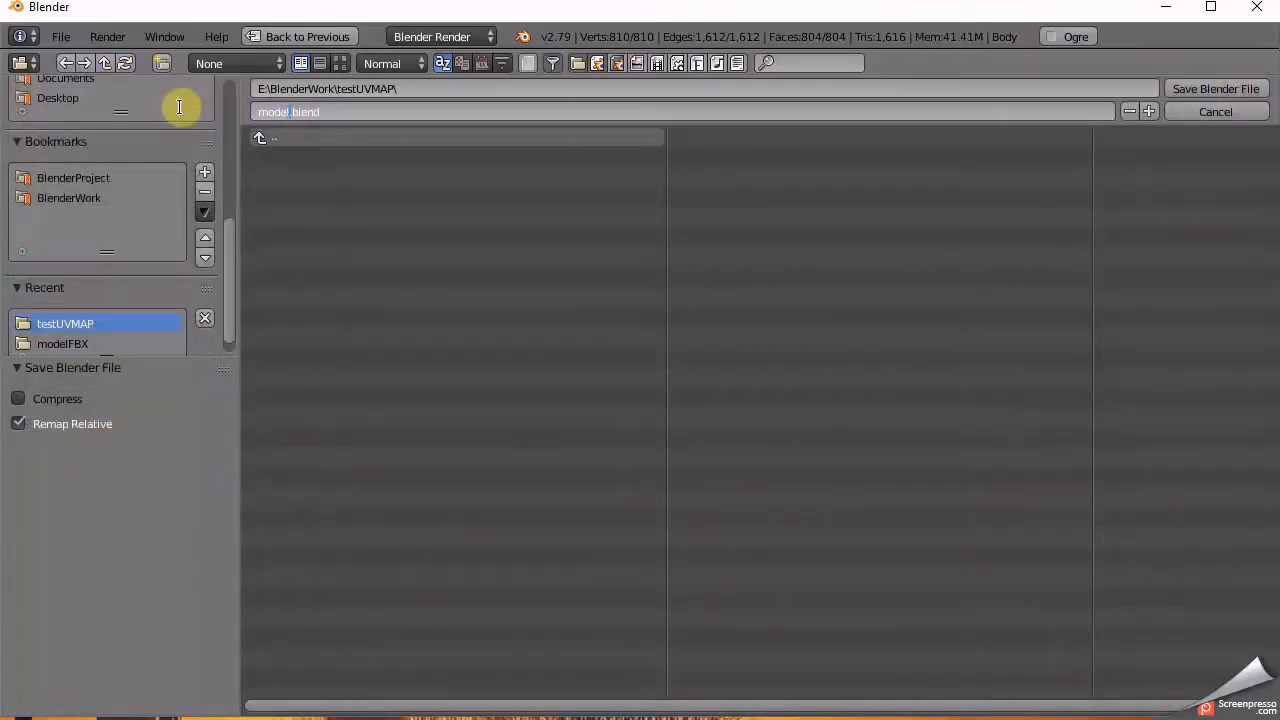
{"action": "mouse_move", "coordinate": [1216, 89]}
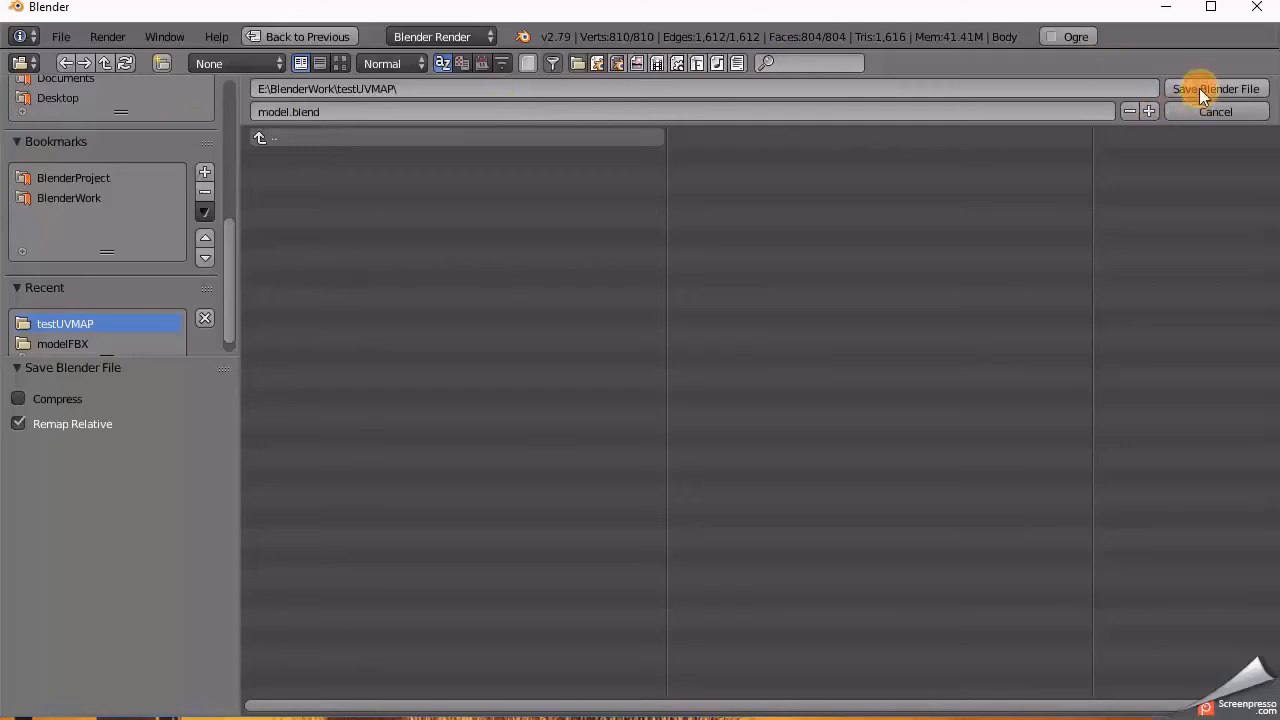
Step: Save the Blender project as model.blend in the testUVMAP folder
{"action": "left_click", "coordinate": [1216, 89]}
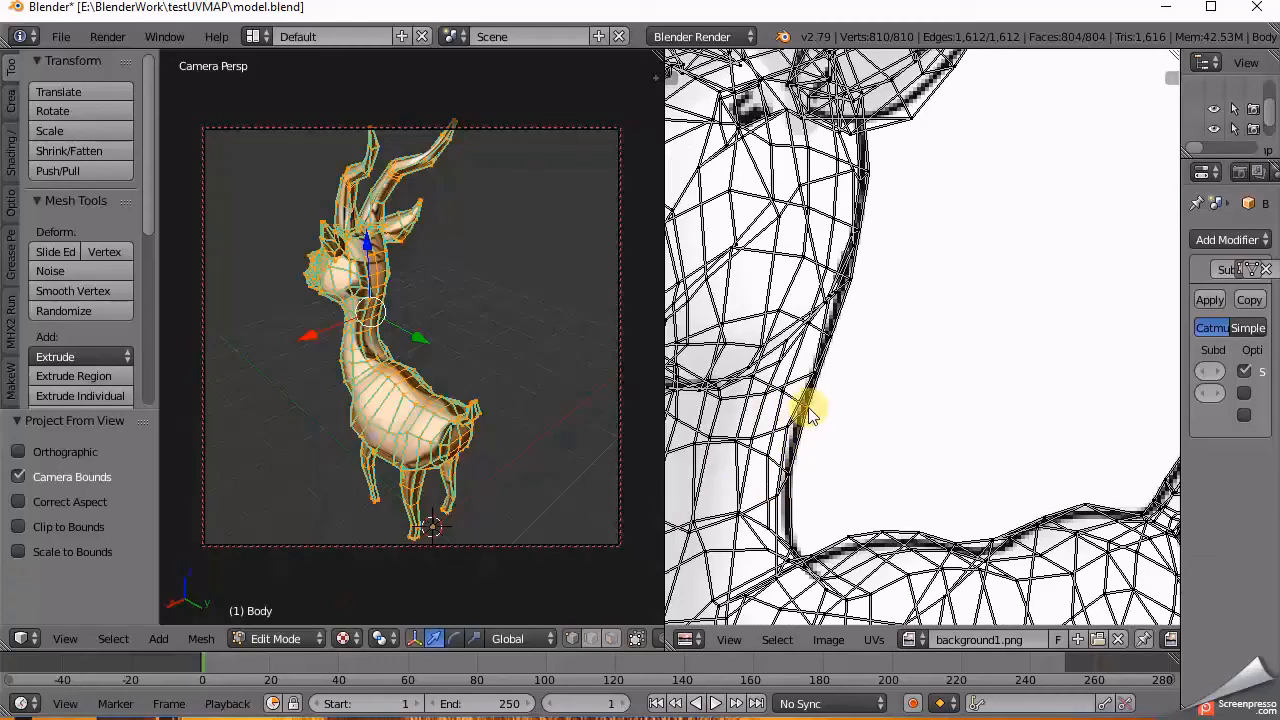
{"action": "mouse_move", "coordinate": [810, 480]}
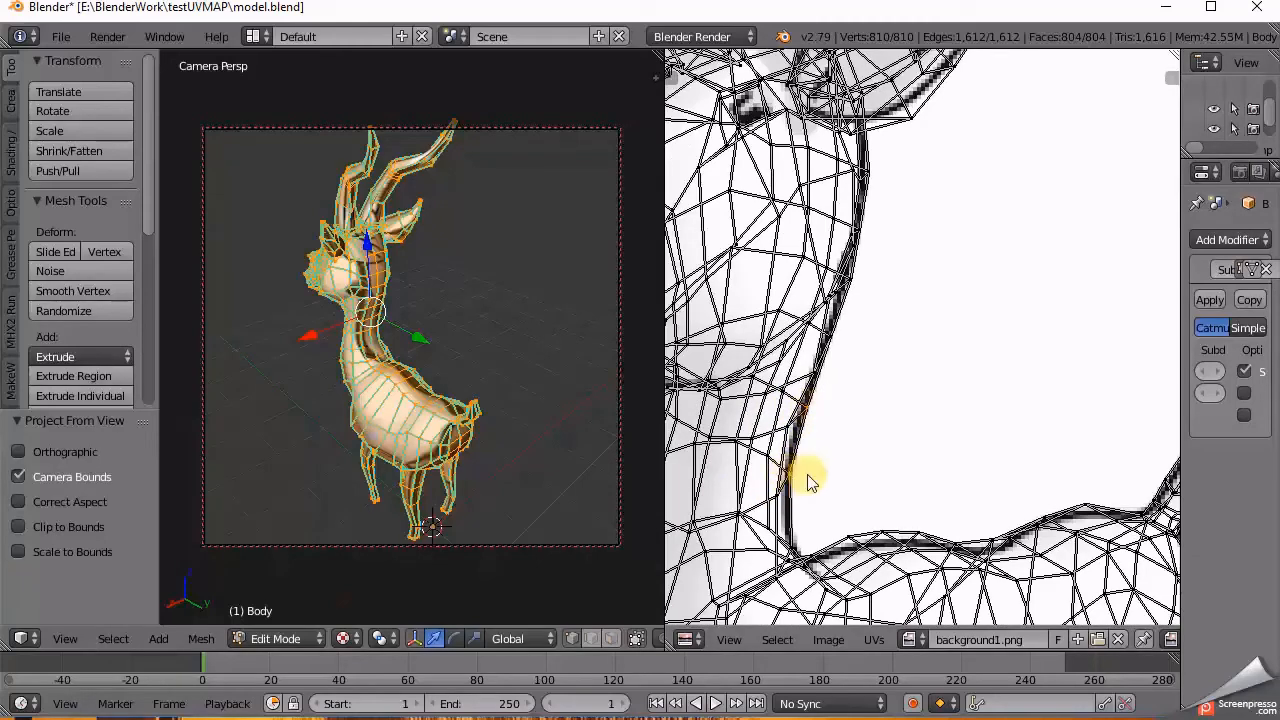
{"action": "mouse_move", "coordinate": [840, 340]}
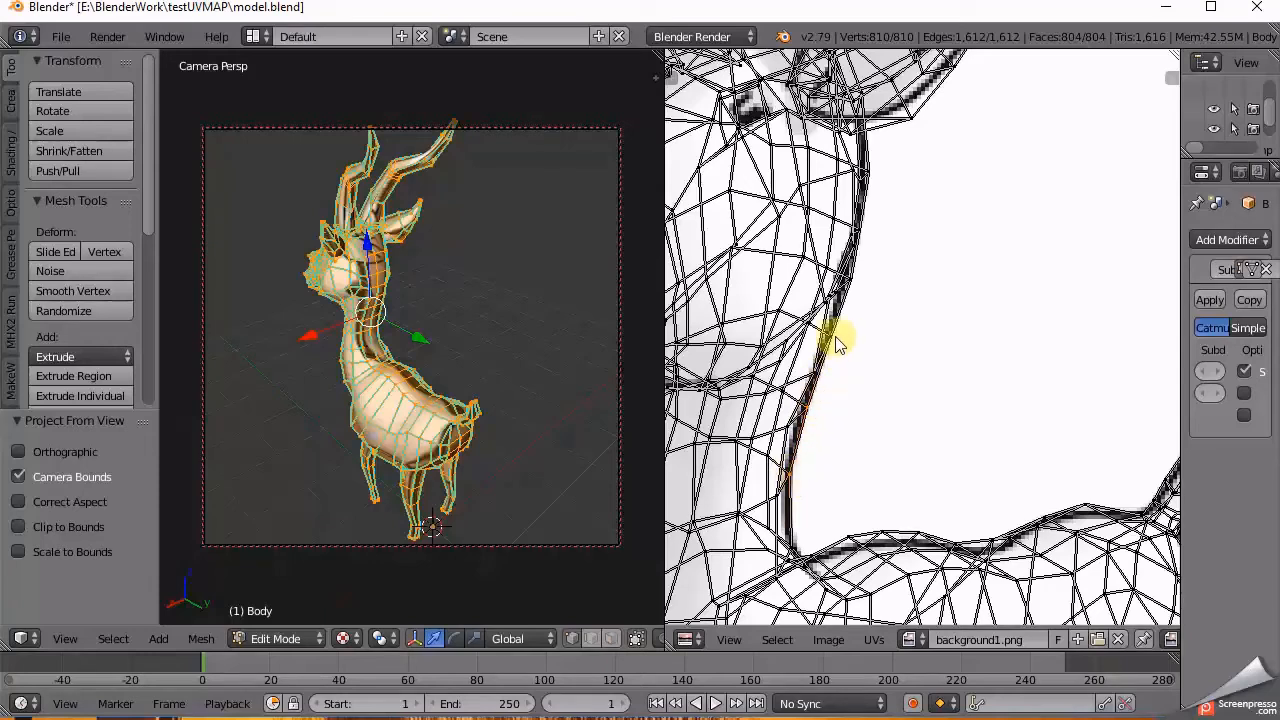
{"action": "mouse_move", "coordinate": [845, 335]}
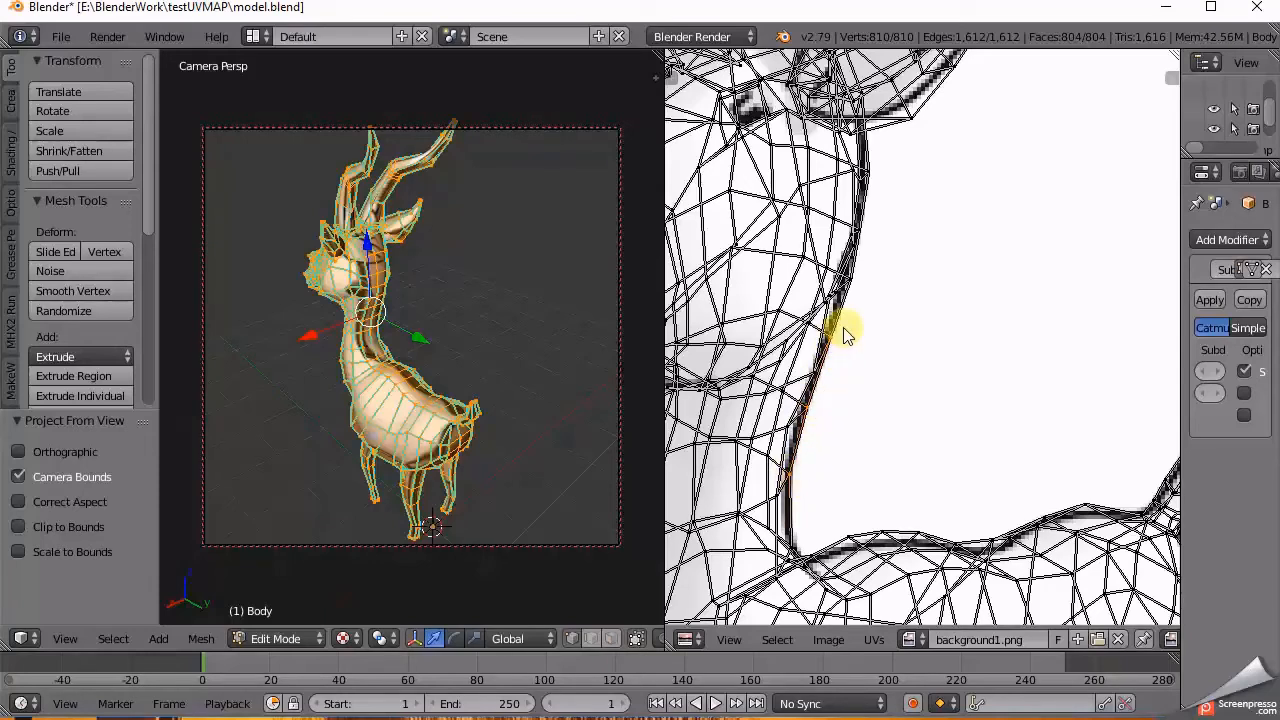
Step: Drag the editor border to widen the Properties panel for the modifier settings
{"action": "left_click_drag", "start_coordinate": [855, 335], "coordinate": [825, 330]}
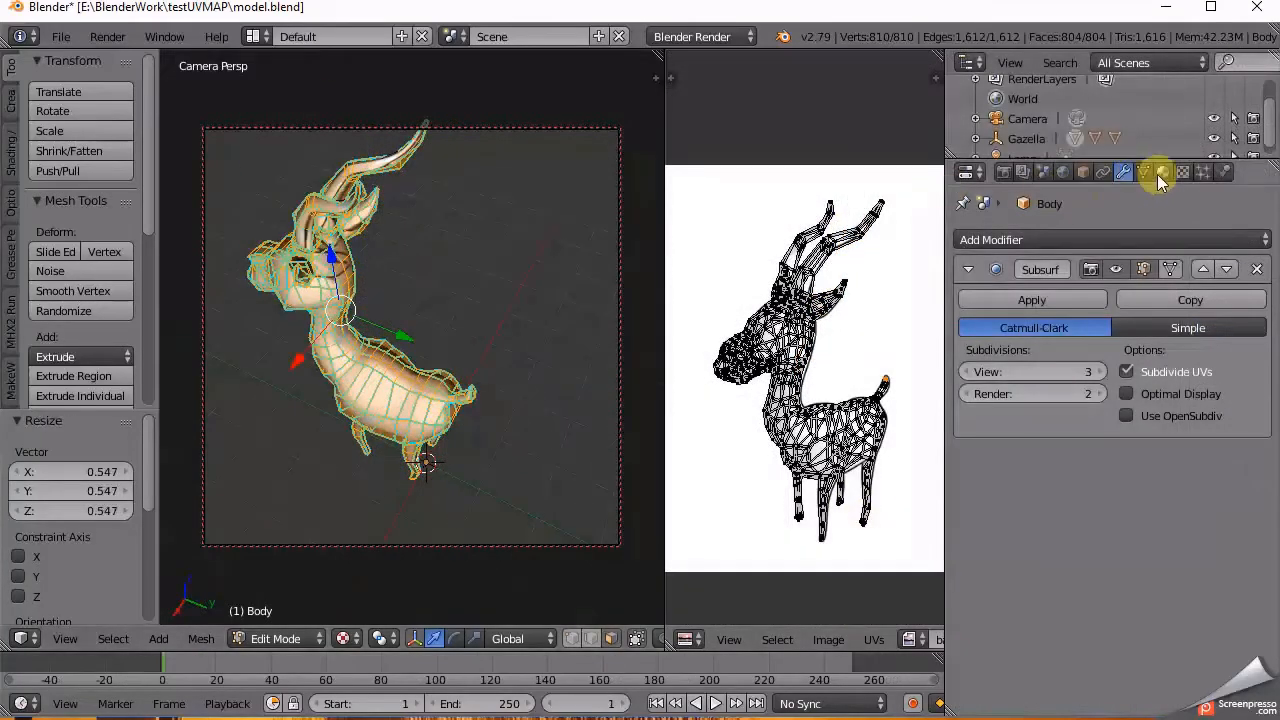
Step: Add a new material to the gazelle body, then enter Edit Mode with everything selected
{"action": "left_click", "coordinate": [1163, 172]}
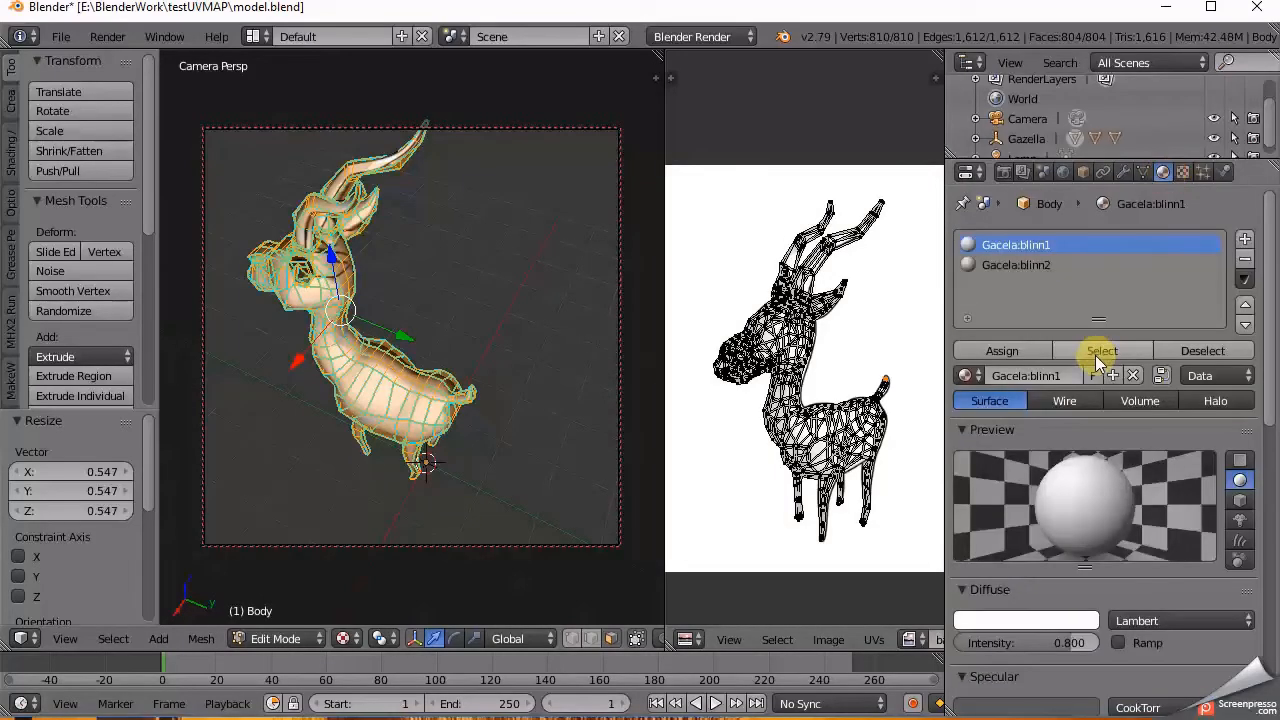
{"action": "left_click", "coordinate": [1245, 280]}
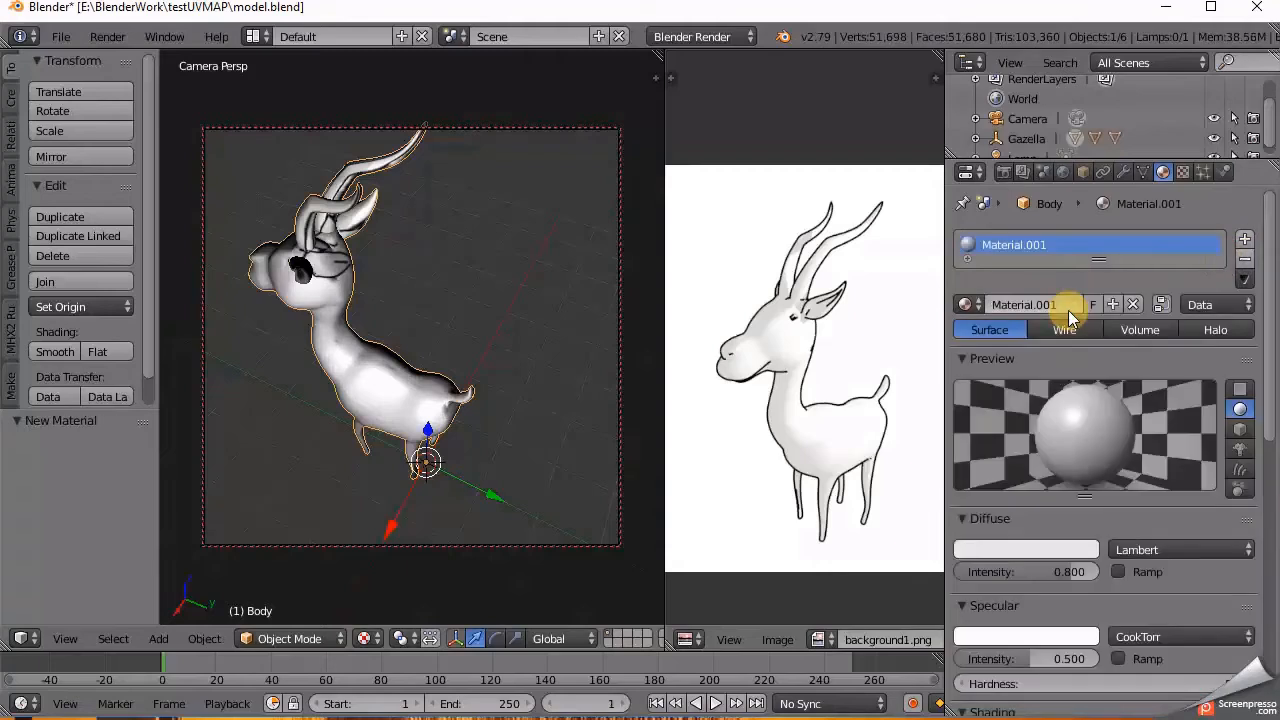
{"action": "left_click", "coordinate": [1183, 172]}
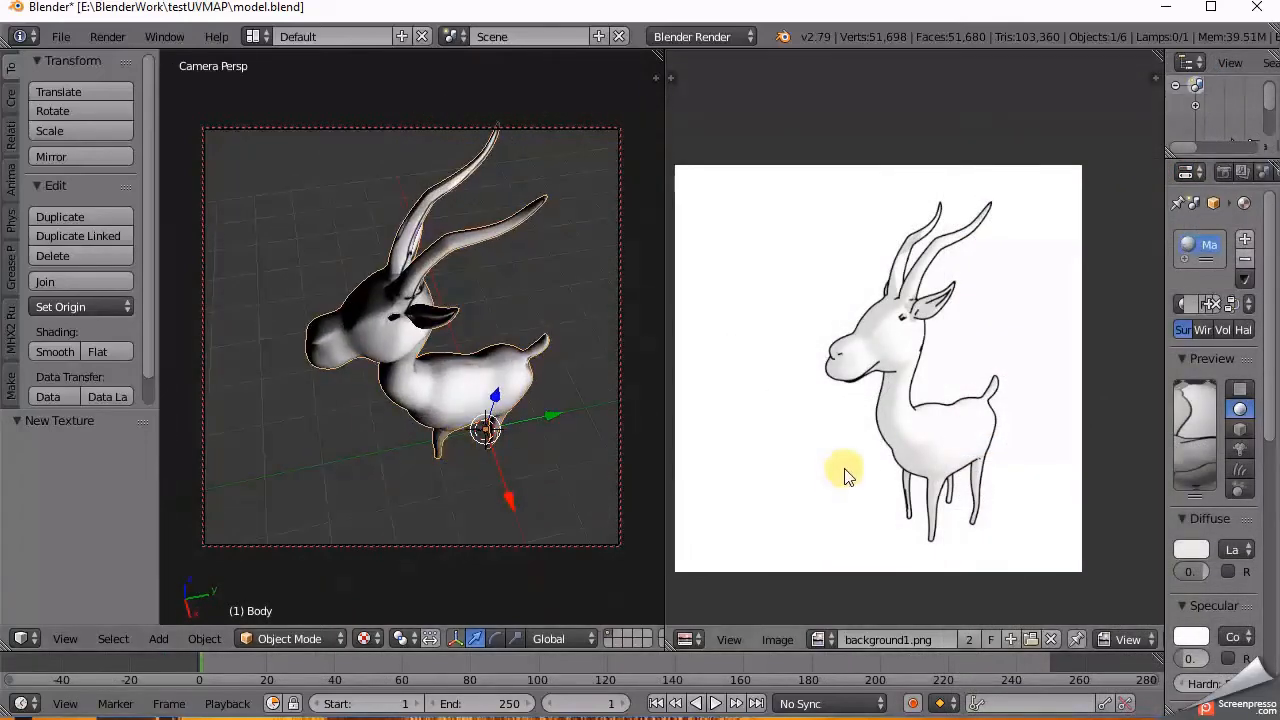
{"action": "key", "text": "Tab"}
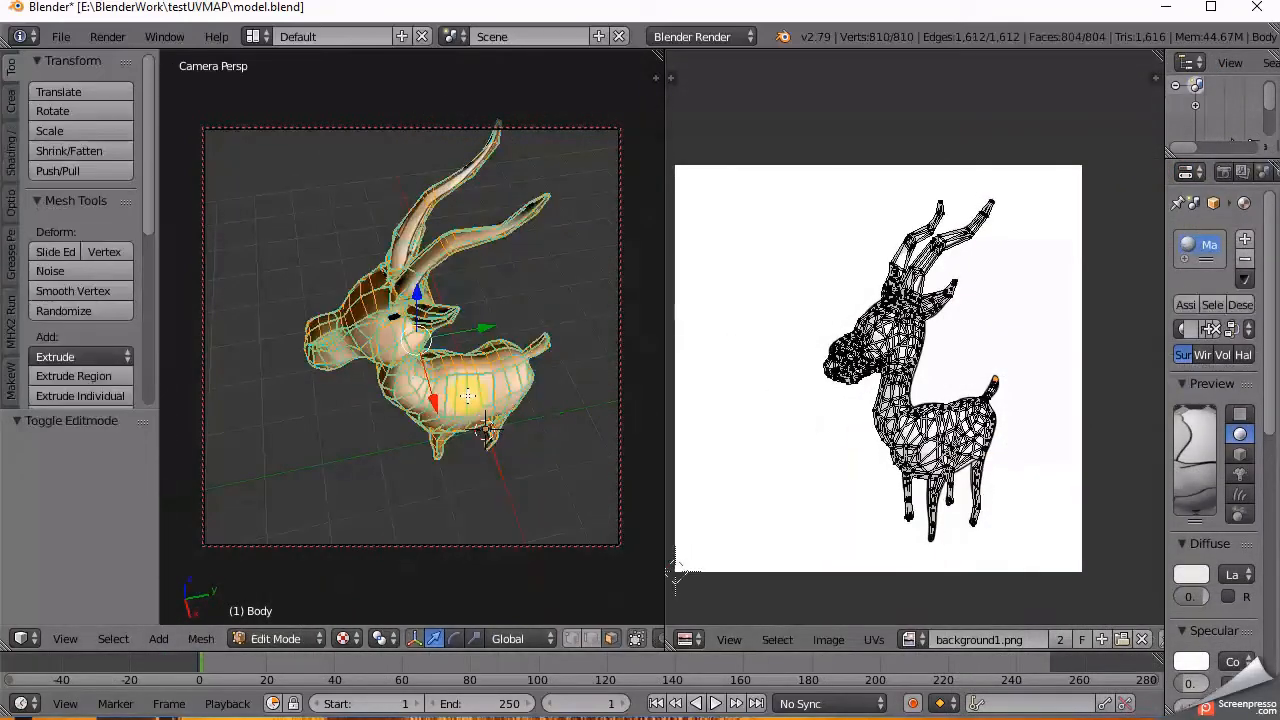
{"action": "key", "text": "a"}
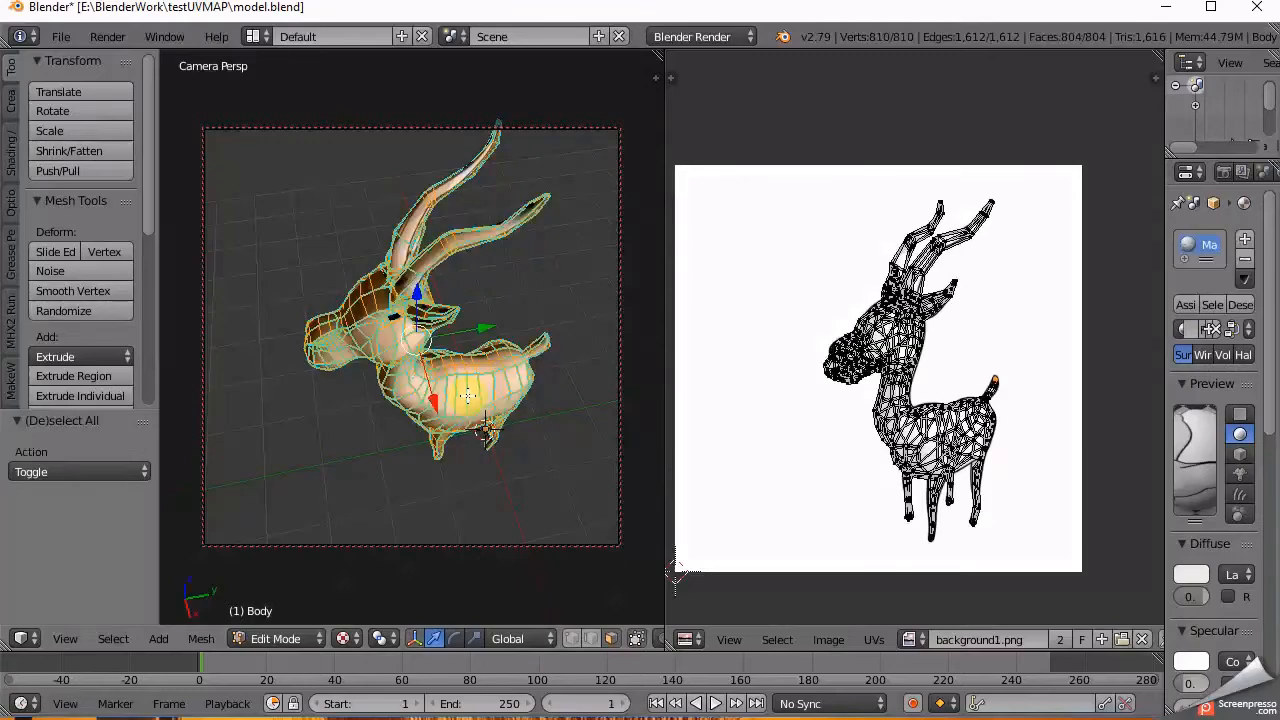
Step: Export the gazelle model in FBX (.fbx) format
{"action": "left_click", "coordinate": [91, 436]}
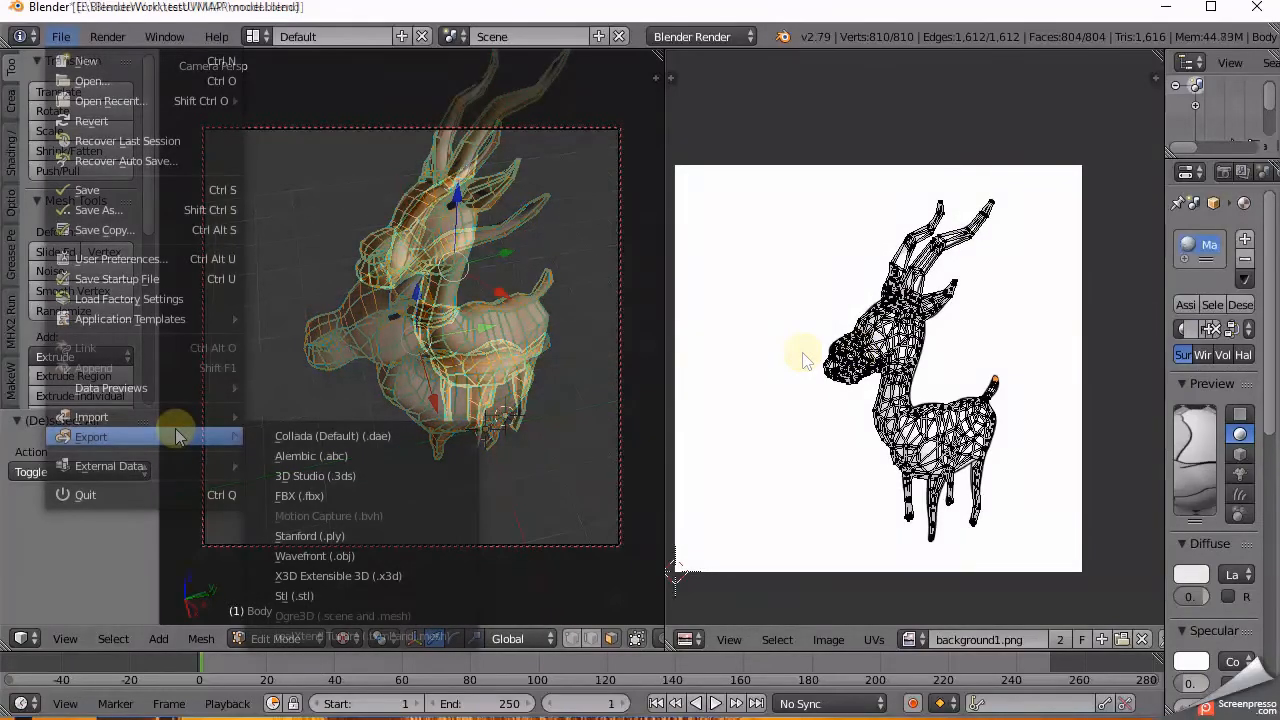
{"action": "left_click", "coordinate": [299, 496]}
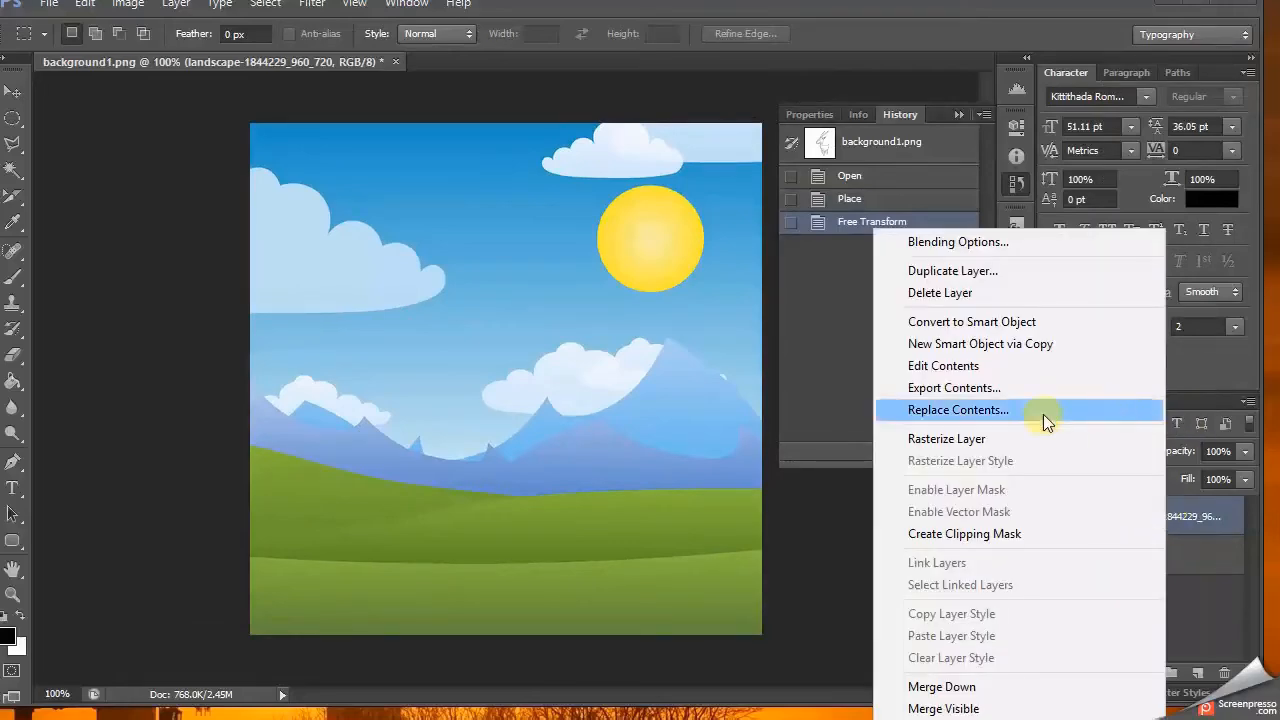
Step: Rasterize the landscape layer and apply the black Stroke and Drop Shadow styles
{"action": "left_click", "coordinate": [946, 438]}
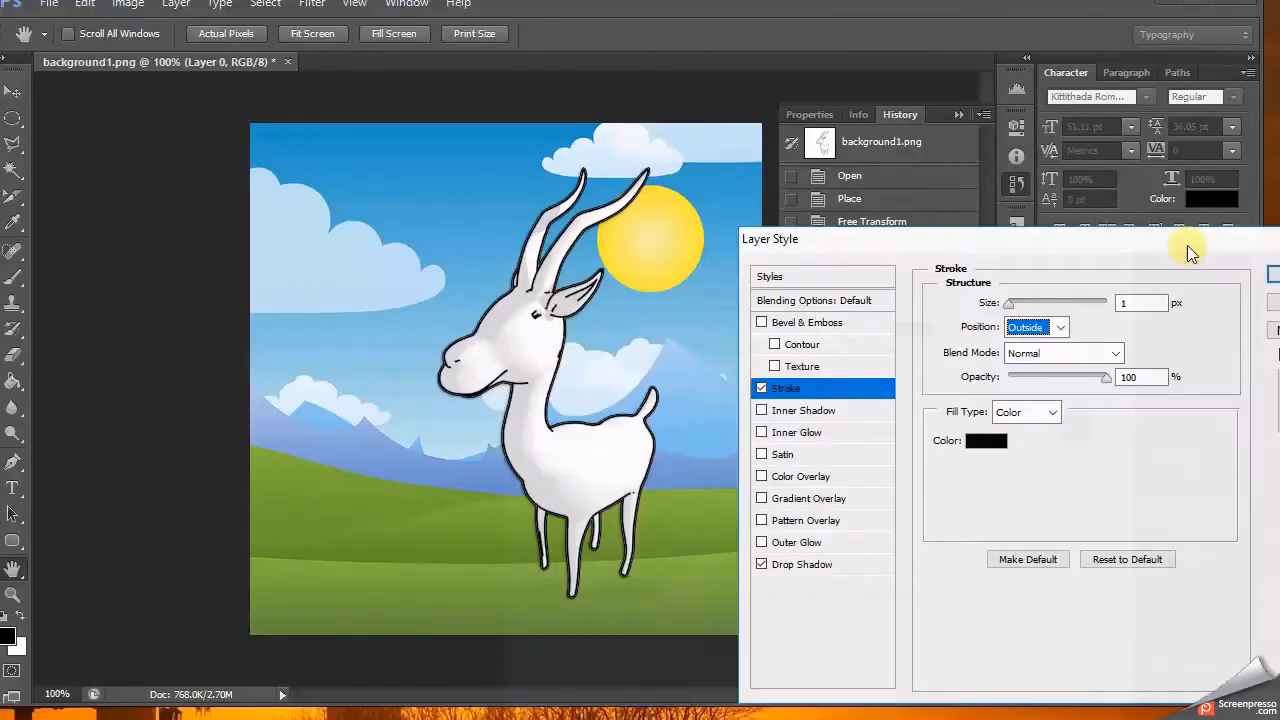
{"action": "left_click", "coordinate": [801, 564]}
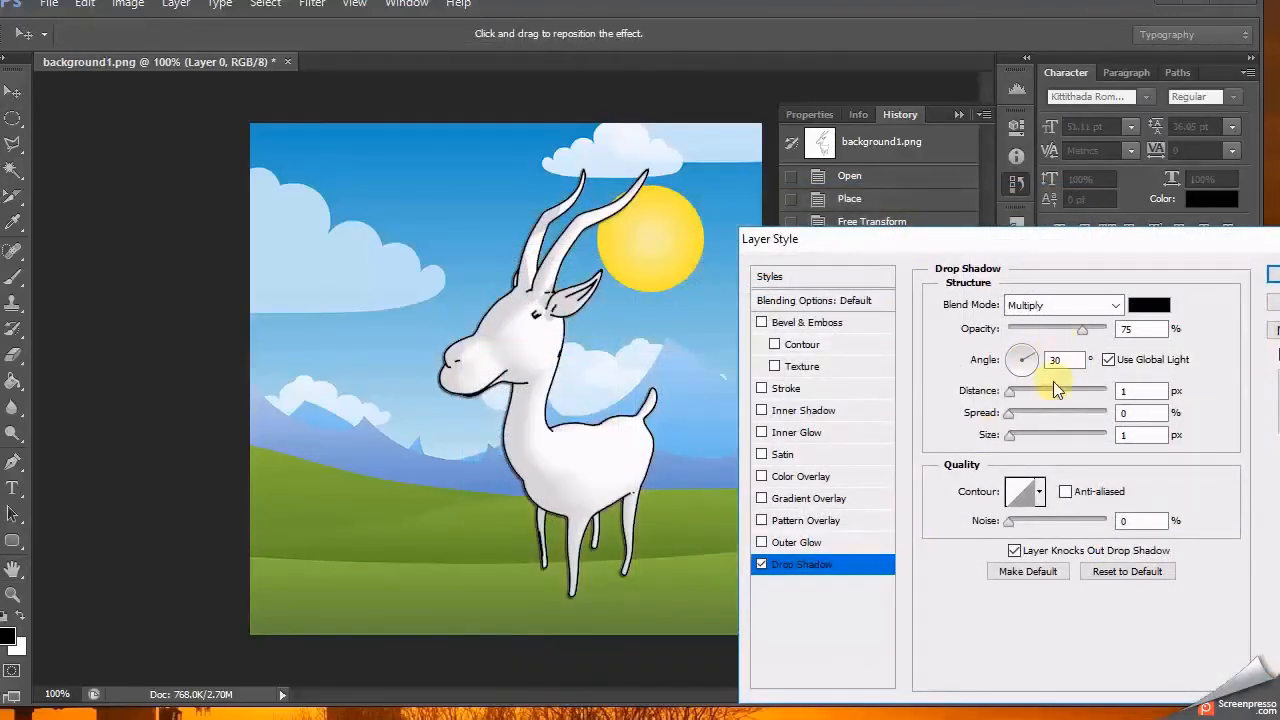
{"action": "left_click", "coordinate": [48, 5]}
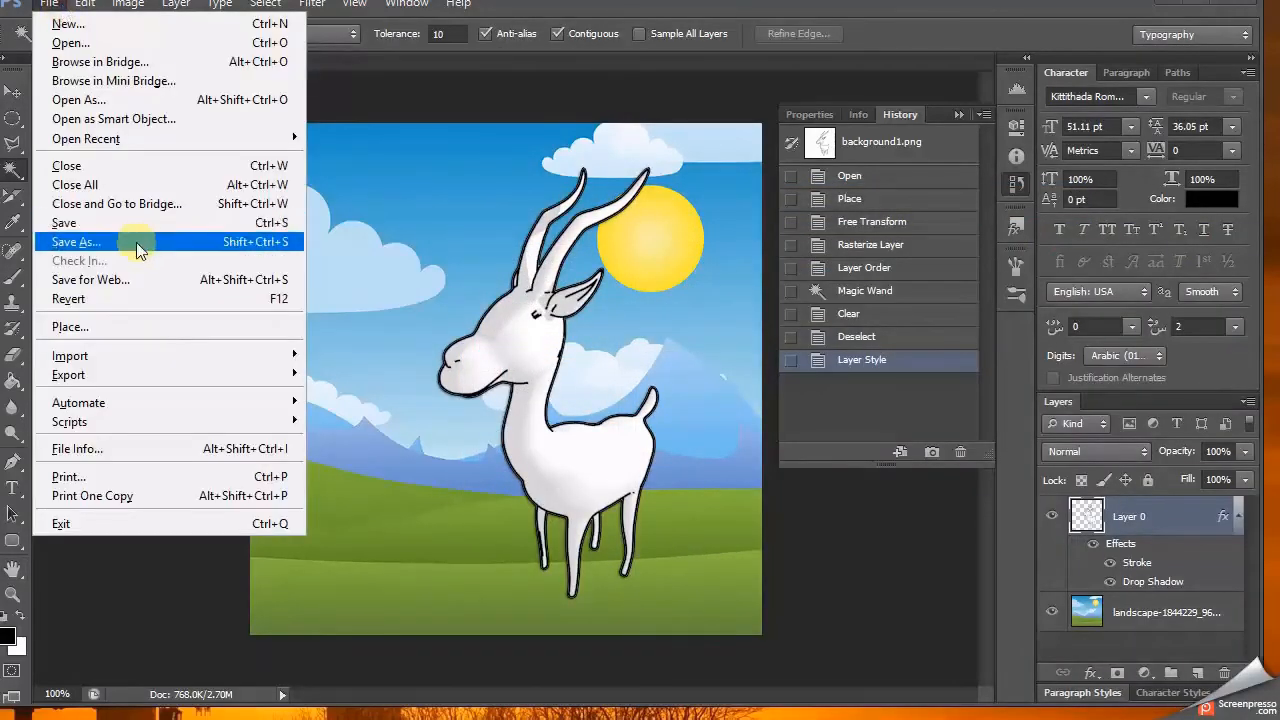
Step: Begin saving the image as background1.png in PNG format
{"action": "left_click", "coordinate": [76, 242]}
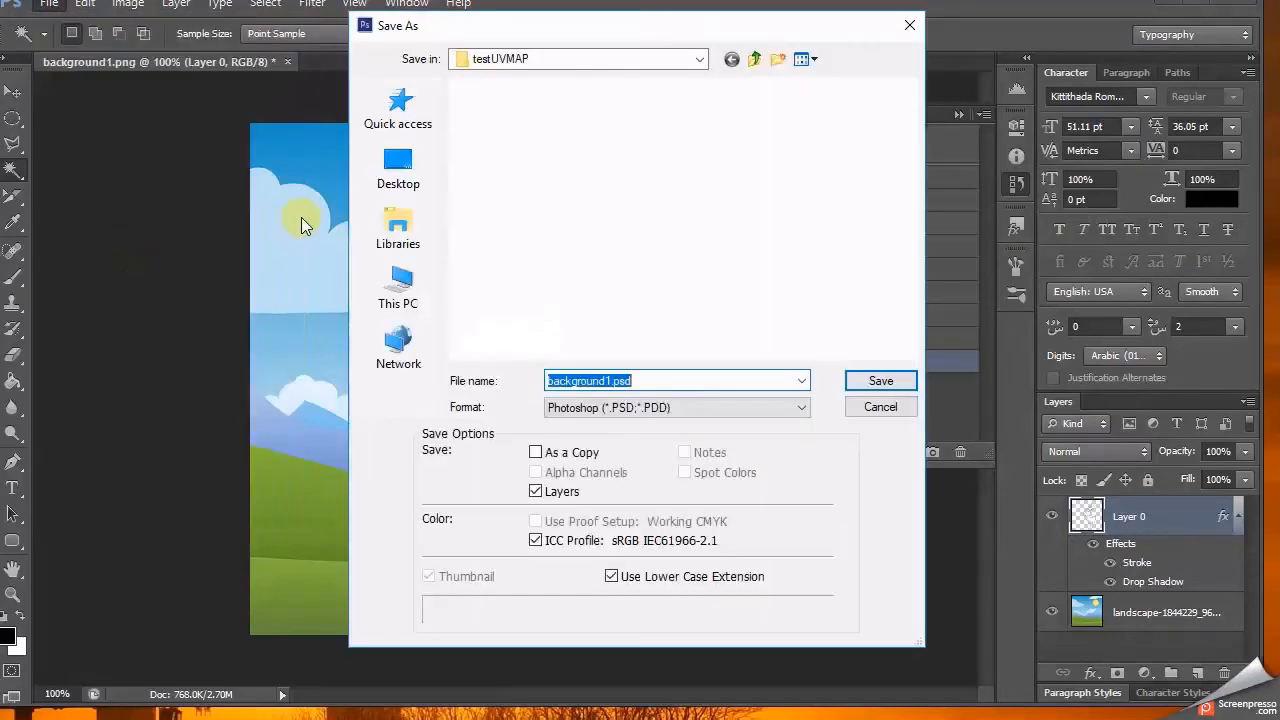
{"action": "mouse_move", "coordinate": [515, 140]}
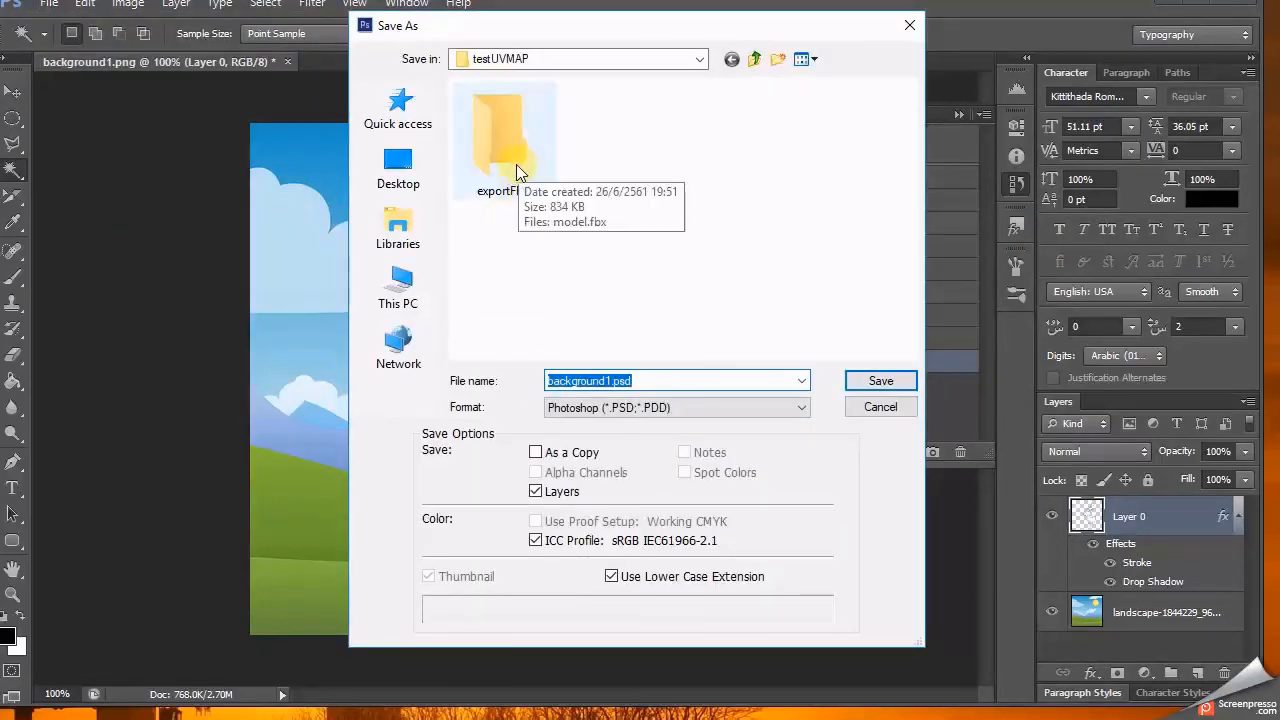
{"action": "left_click", "coordinate": [677, 407]}
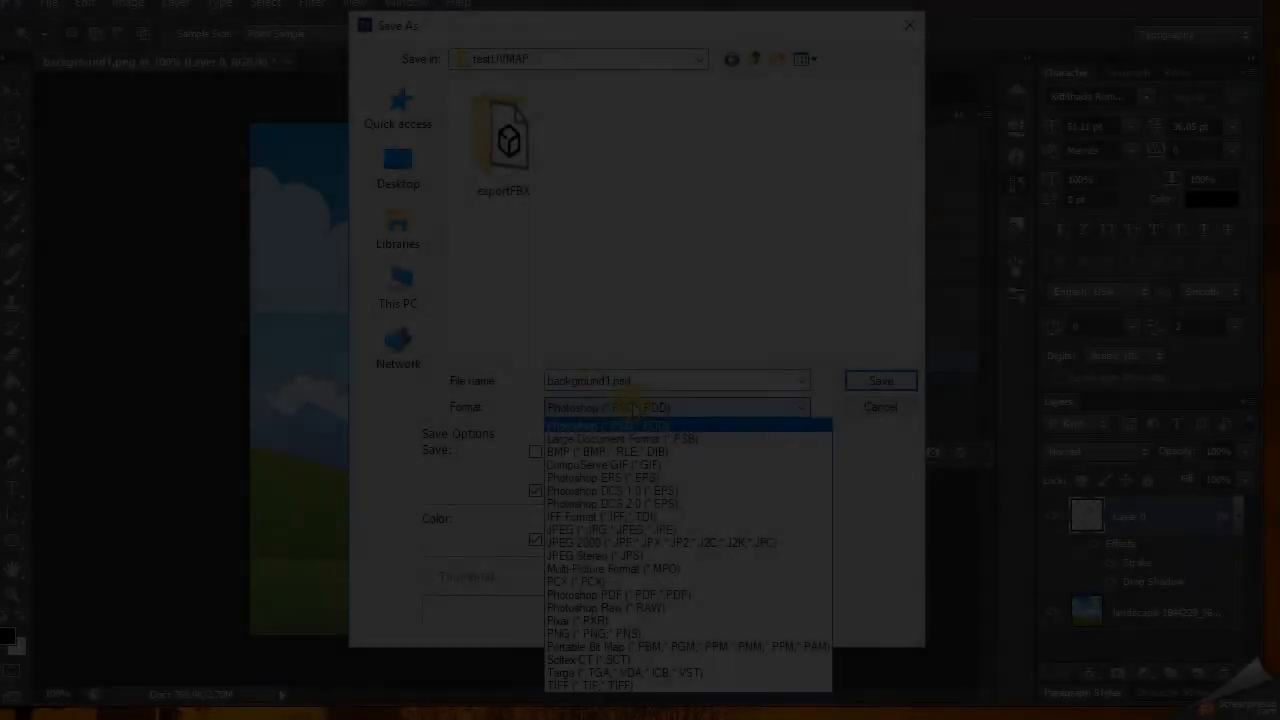
{"action": "left_click", "coordinate": [594, 646]}
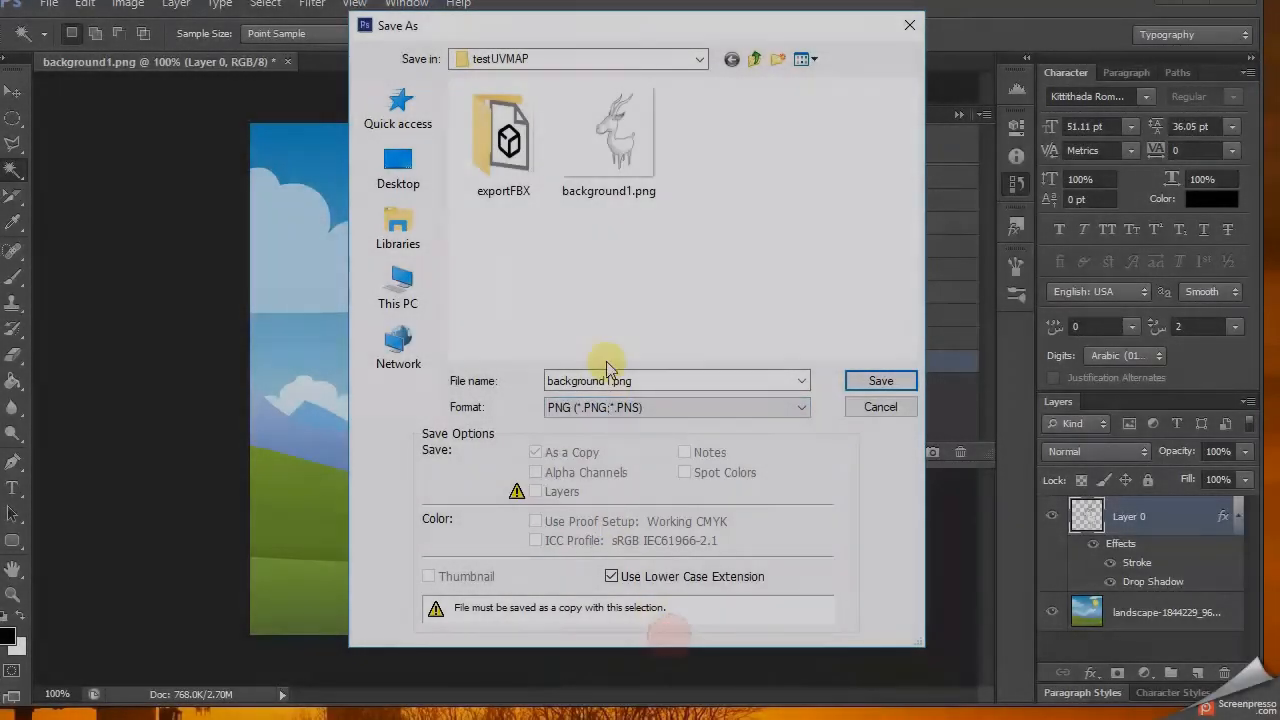